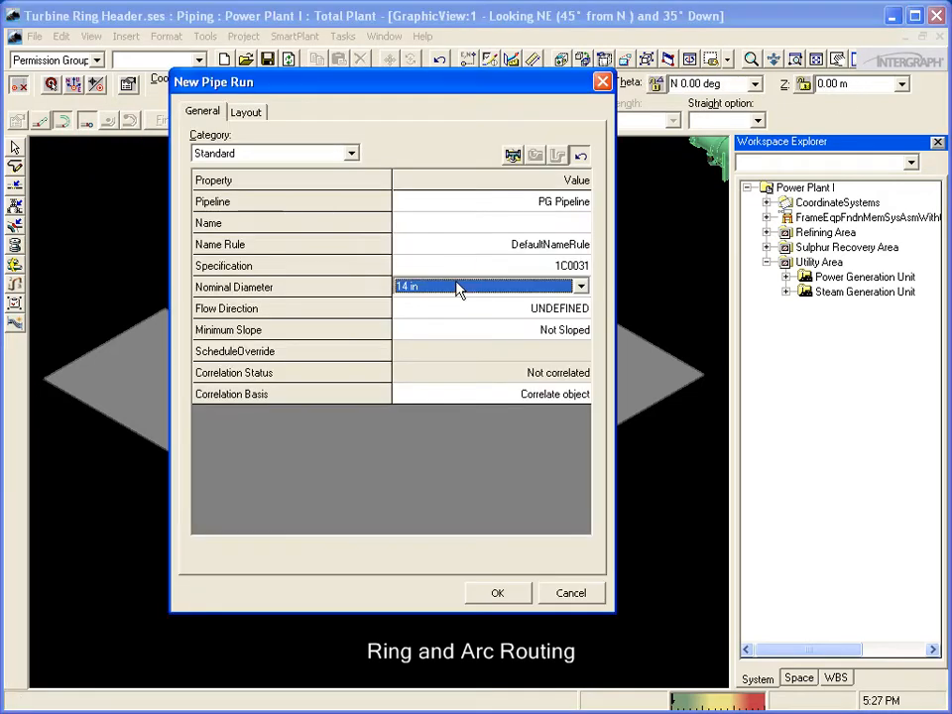
# - Route a 14 in pipe run as a full 360° ring of 4 m radius
pyautogui.click(497, 592)
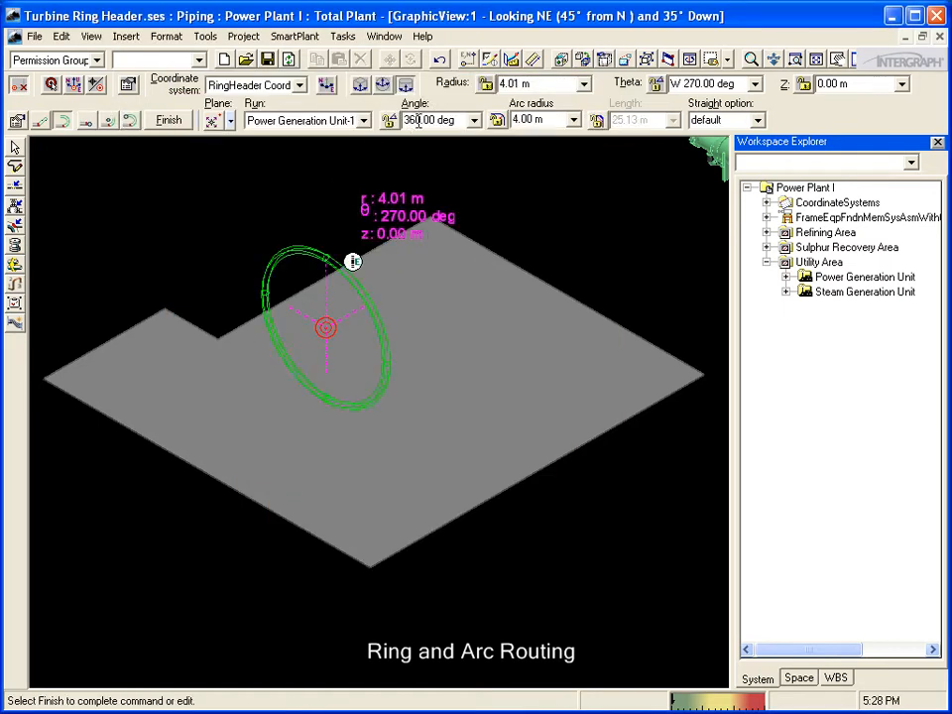
pyautogui.click(169, 119)
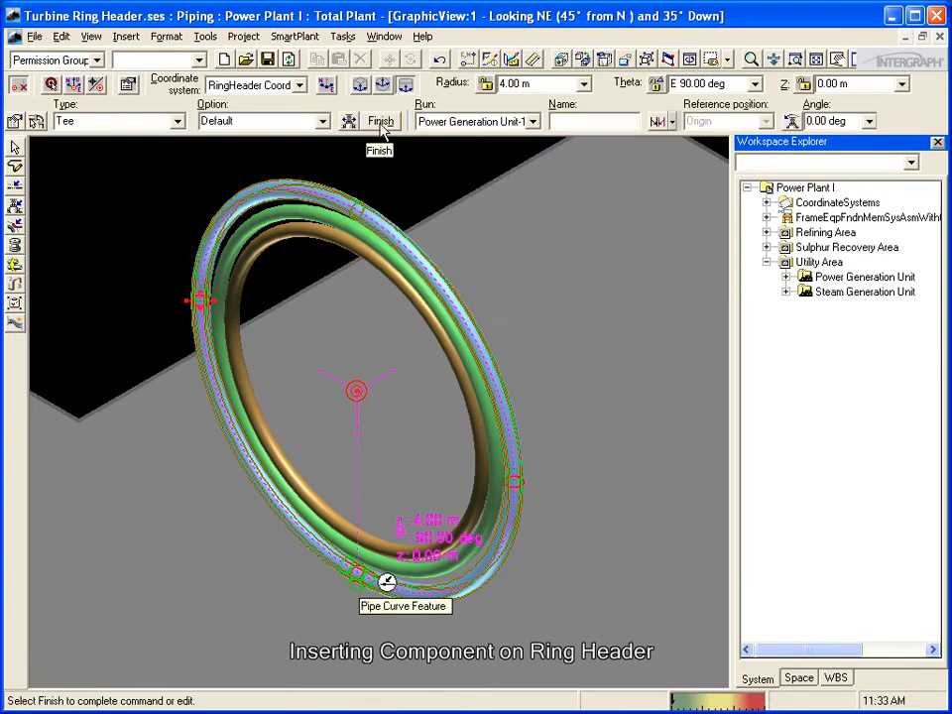
# - Finish the component insert on the ring header
pyautogui.click(379, 121)
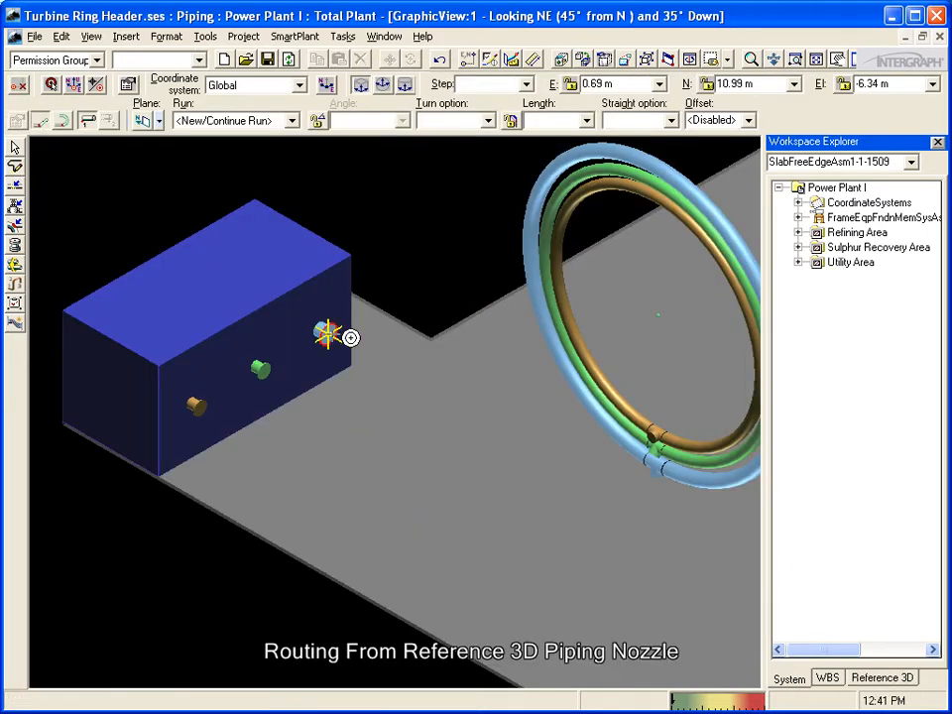
# - Route a straight flanged pipe from an equipment nozzle and finish the run
pyautogui.click(329, 335)
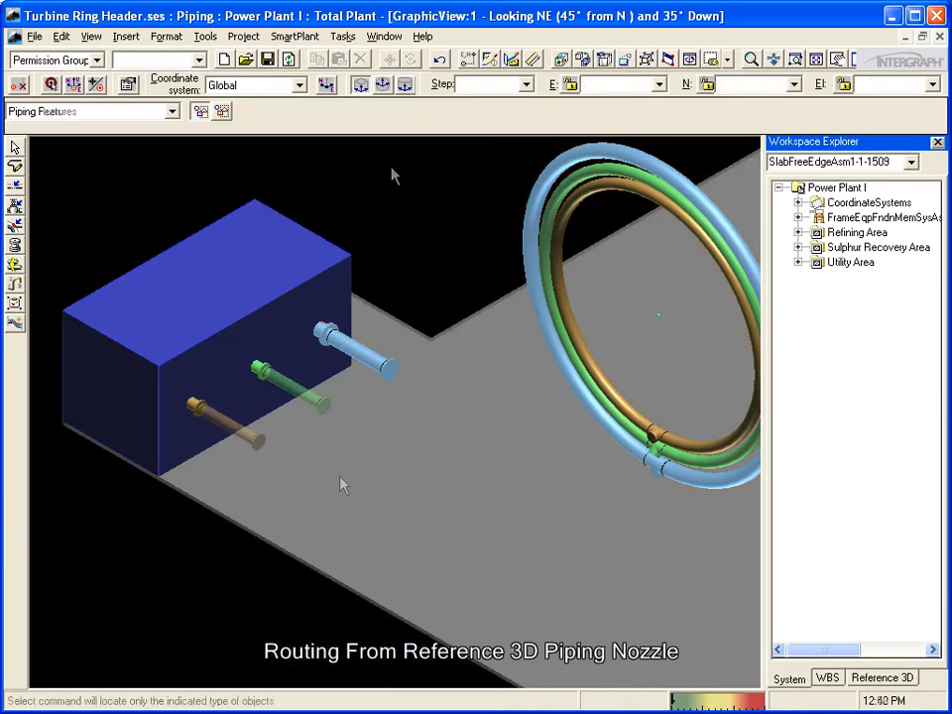
pyautogui.click(89, 111)
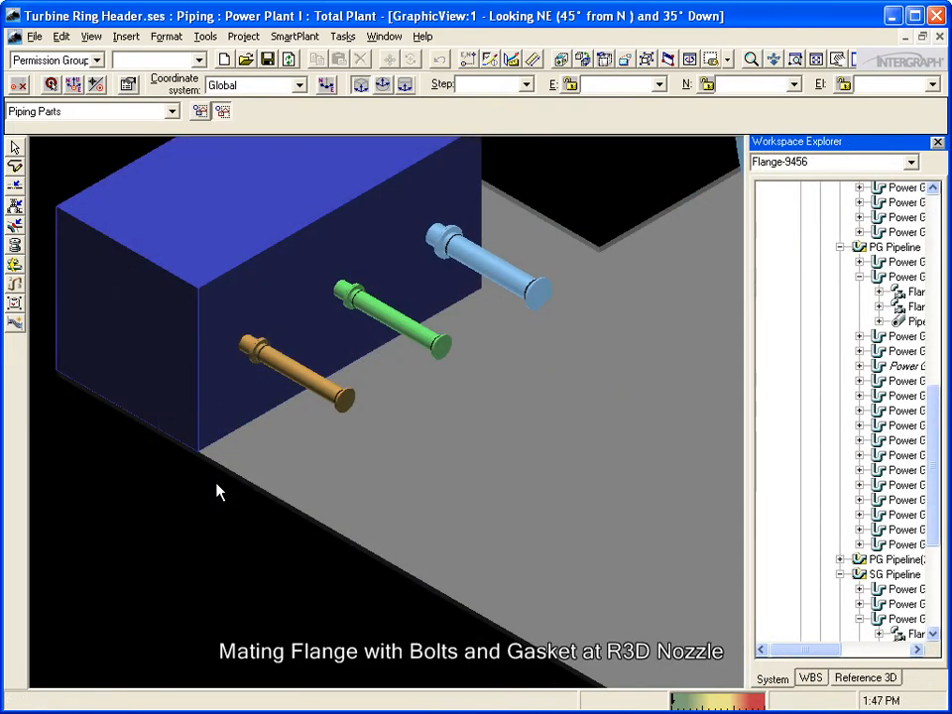
# - Inspect the orange pipe's nozzle flange connection for mating flange, gasket and bolts
pyautogui.click(263, 352)
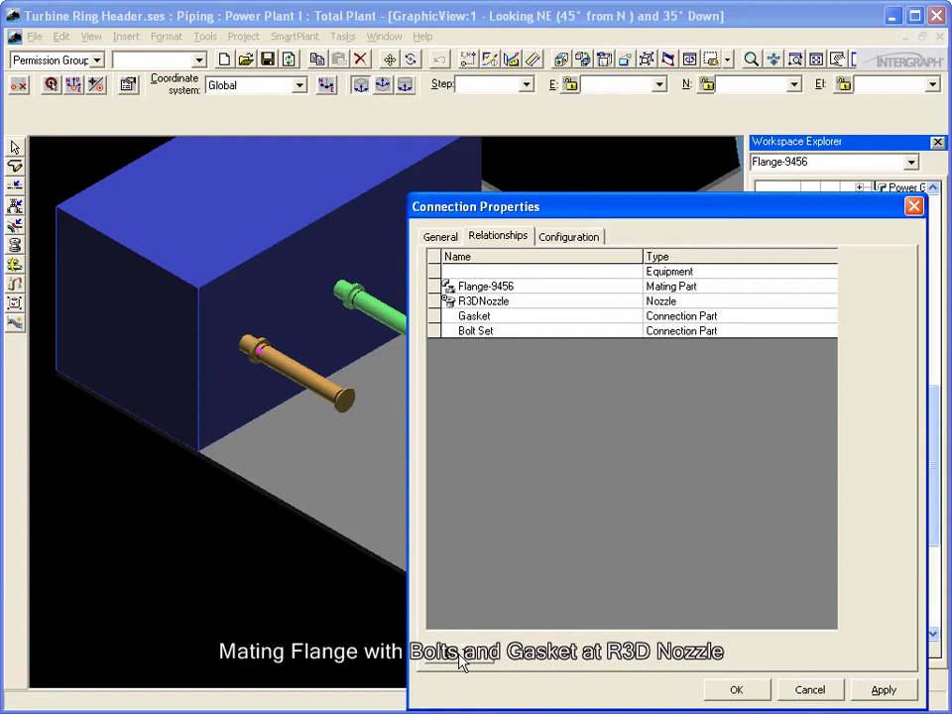
pyautogui.doubleClick(475, 330)
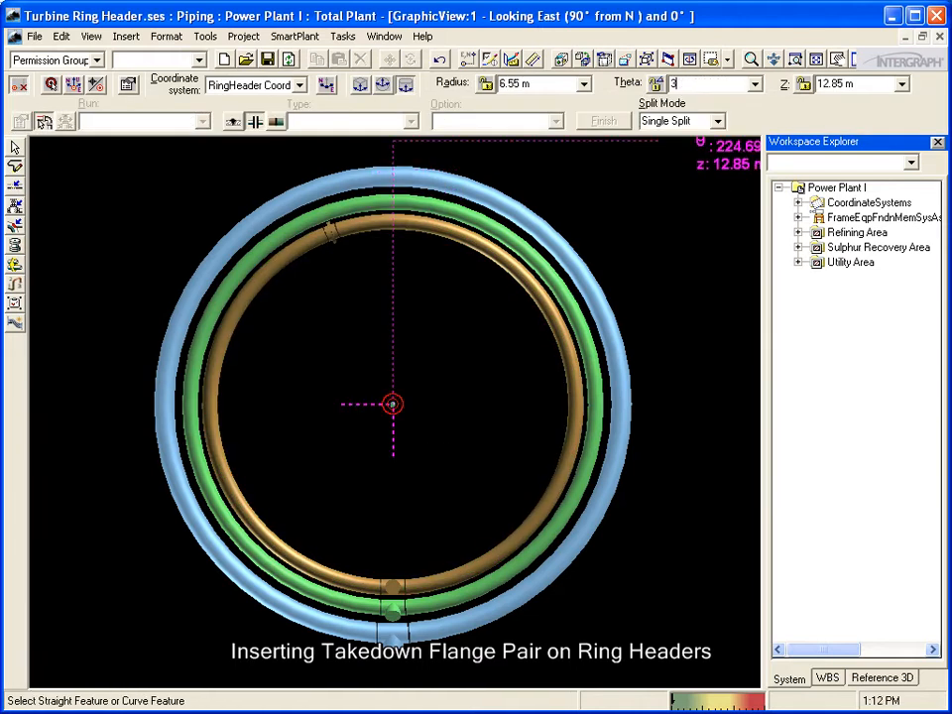
# - Place takedown flange pairs and olets around the three ring headers
pyautogui.click(602, 120)
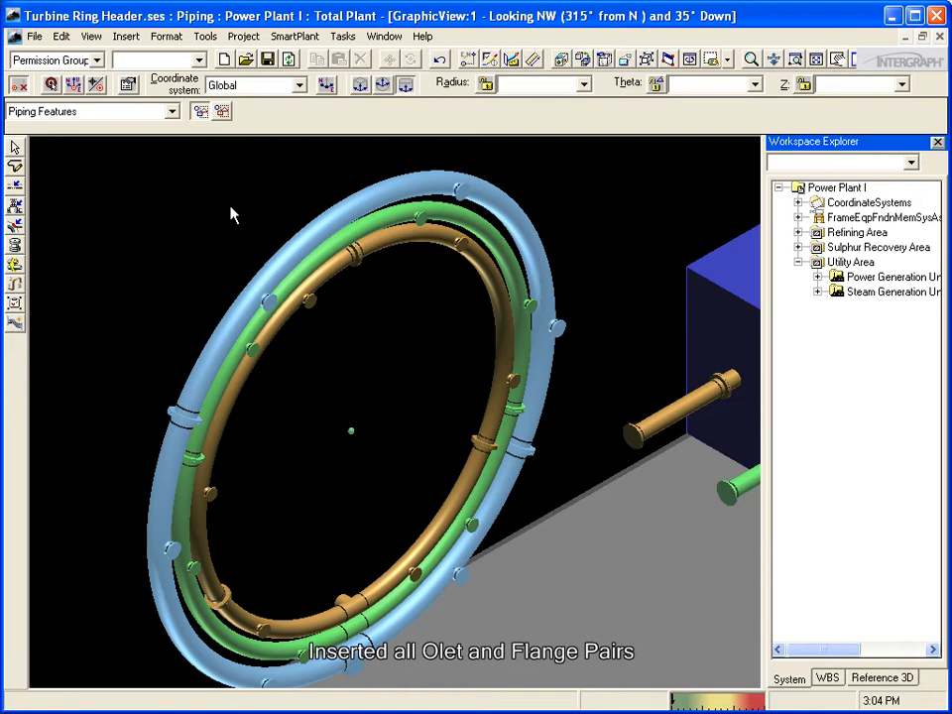
# - Paste the combustion can macro under the Equipment system and place the cans
pyautogui.click(818, 291)
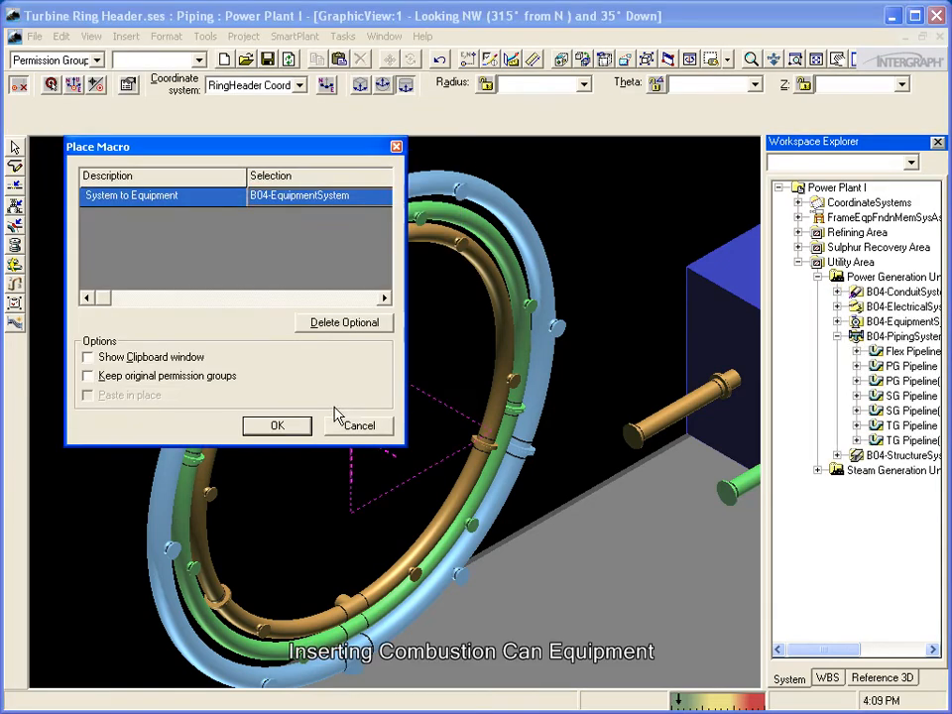
pyautogui.click(277, 424)
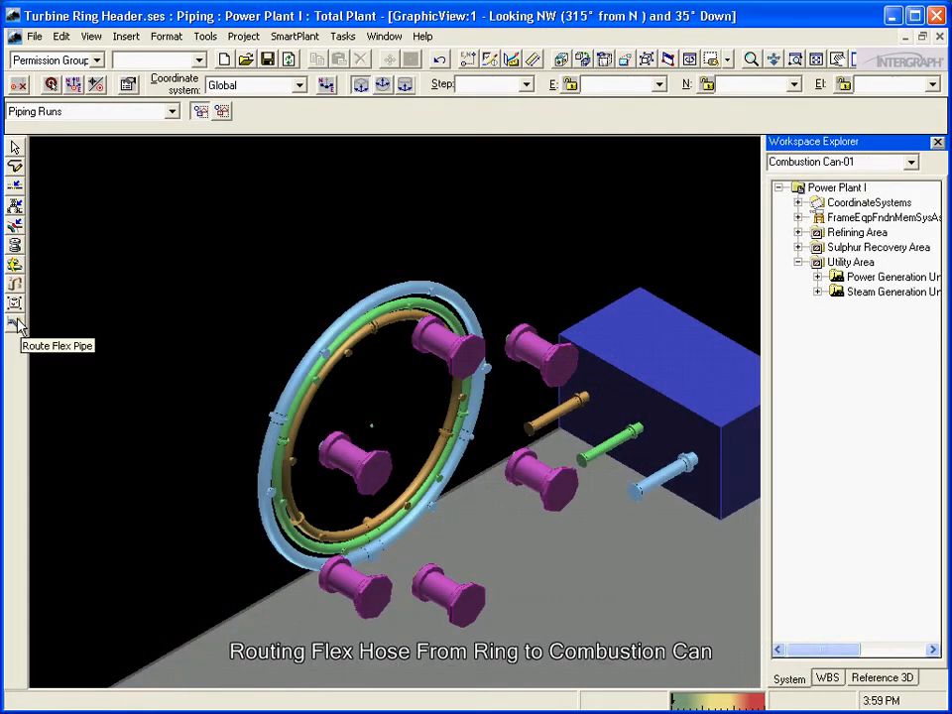
# - Route a flex hose from a ring olet end to a combustion can nozzle
pyautogui.click(14, 322)
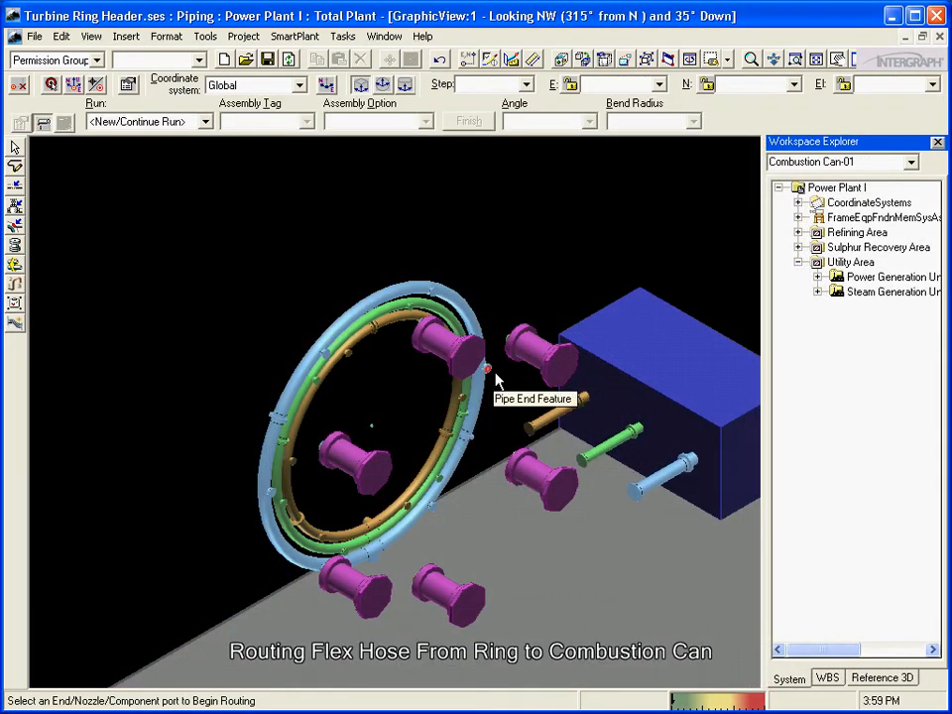
pyautogui.click(521, 465)
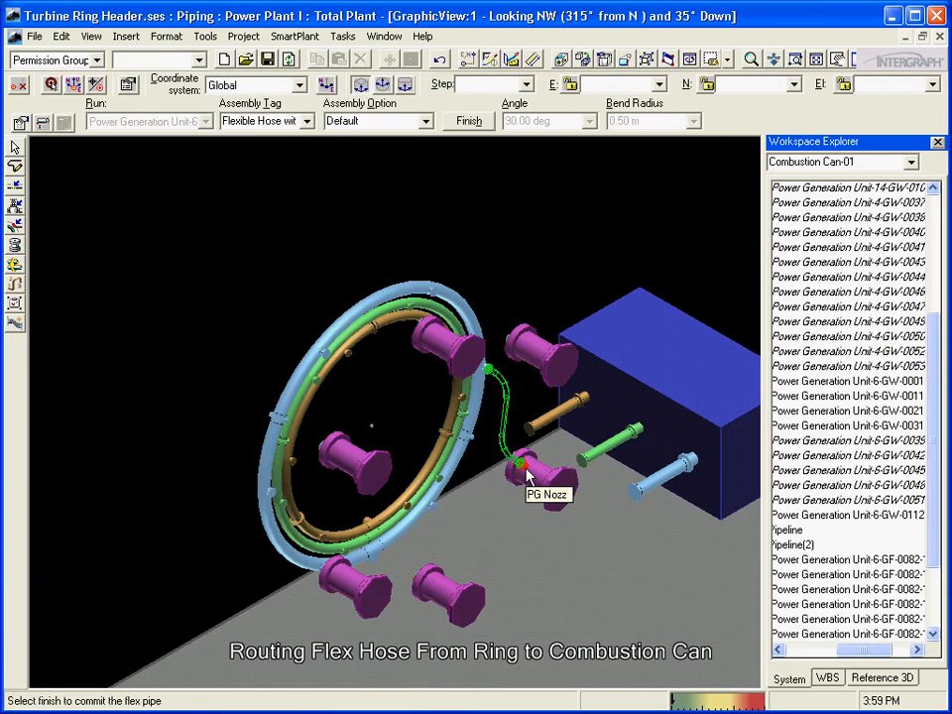
pyautogui.click(467, 121)
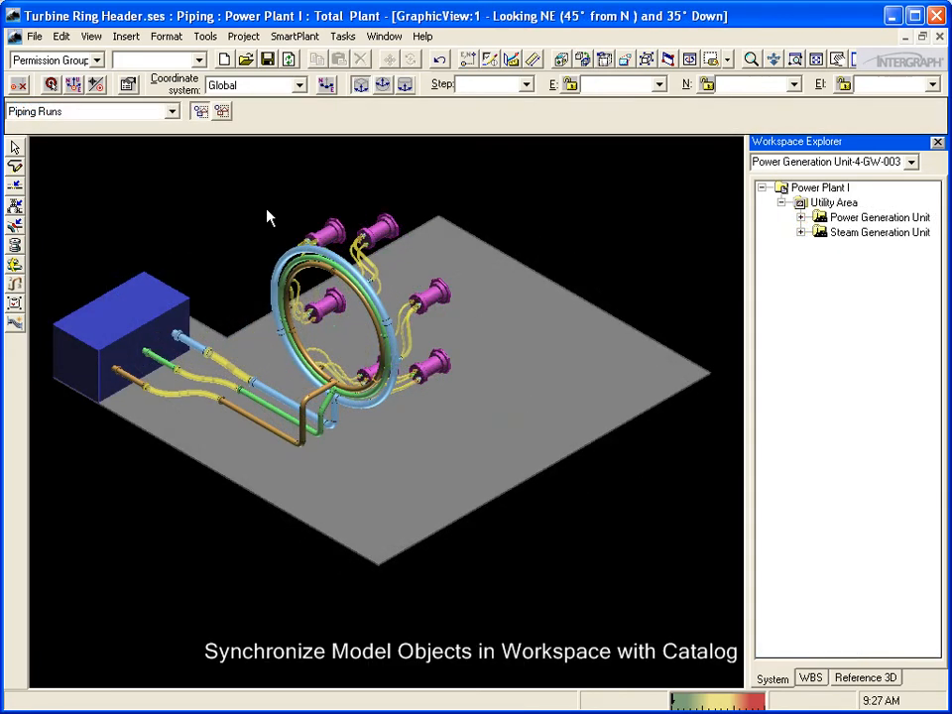
# - Run Synchronize with Catalog and update all out-of-date objects
pyautogui.click(205, 36)
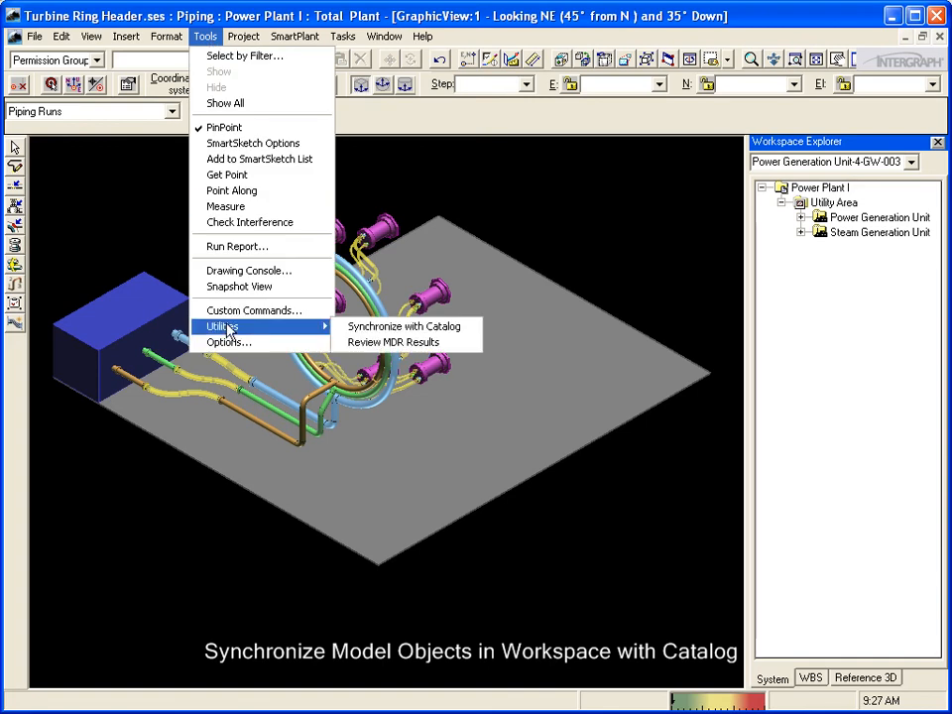
pyautogui.click(403, 325)
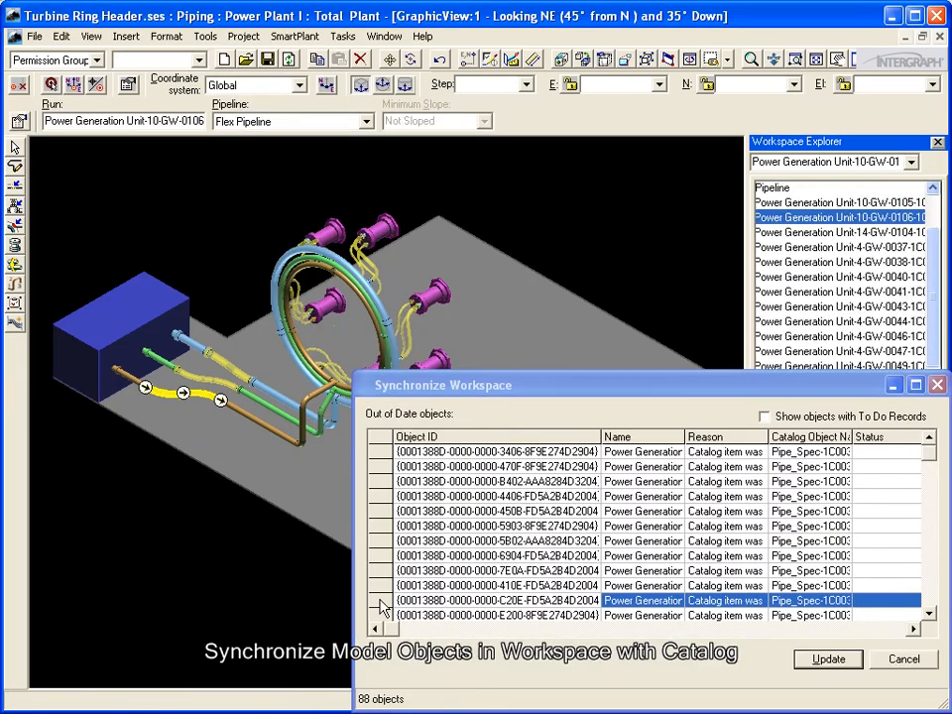
pyautogui.click(826, 659)
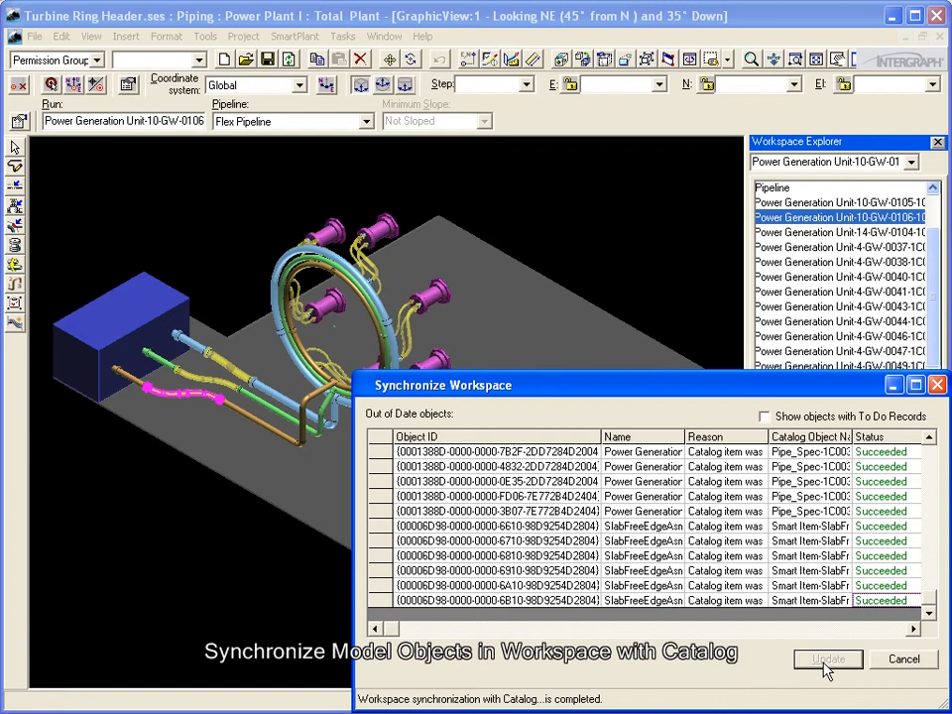